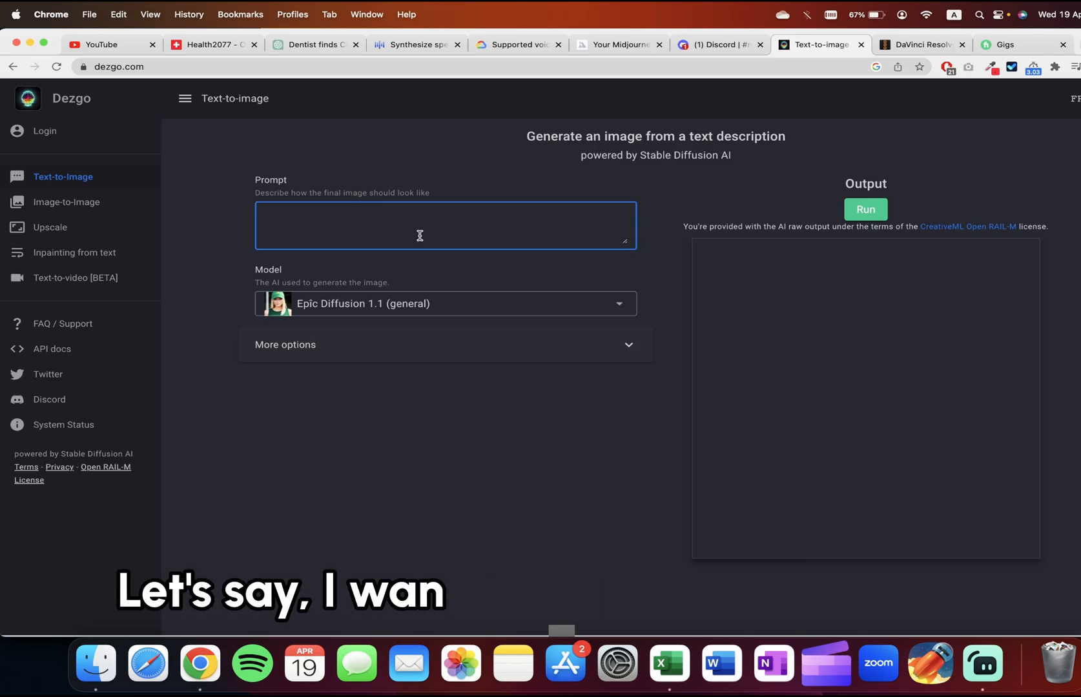
Step: Enter the prompt 'A man walking in the jungle' with the Epic Diffusion model
{"action": "type", "text": "A man walking in the"}
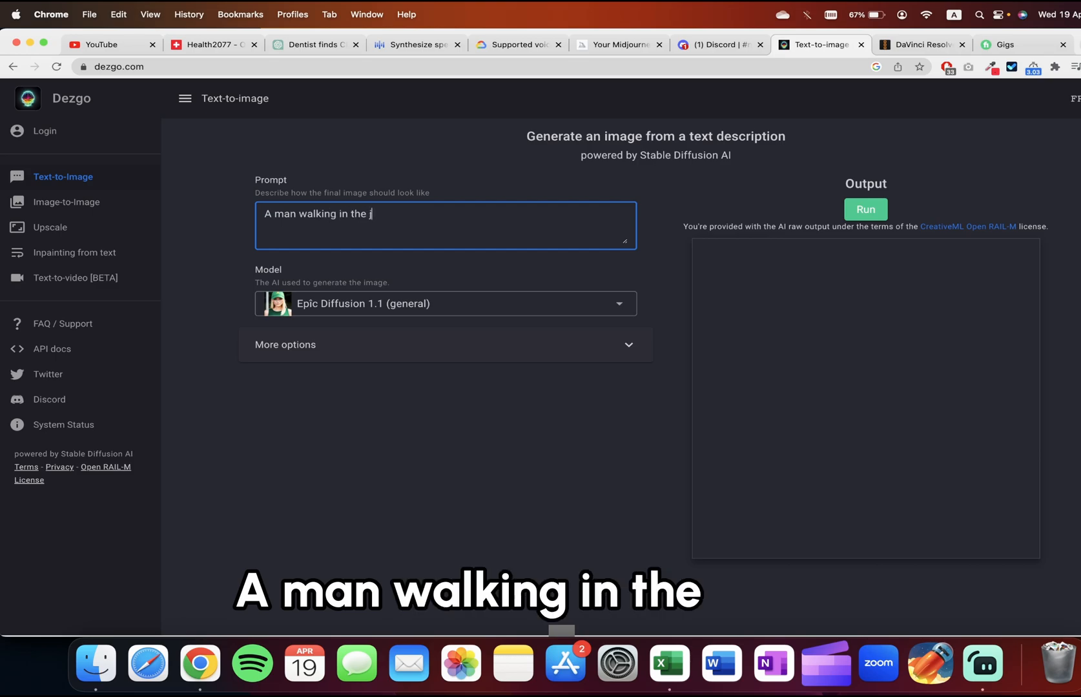
{"action": "type", "text": "jungle"}
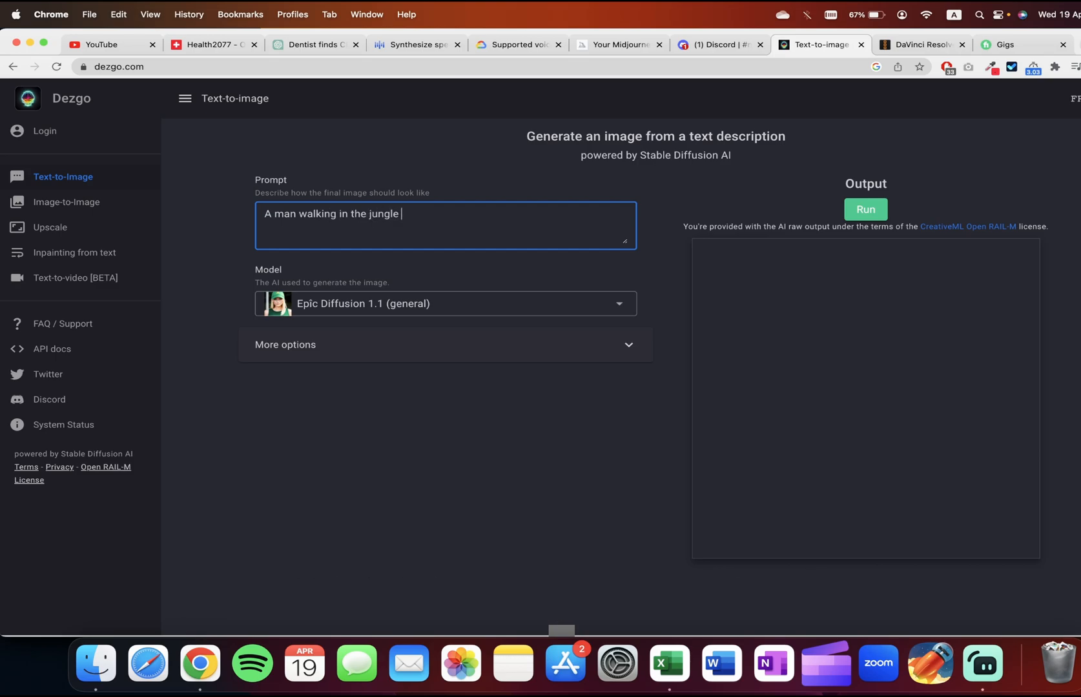
Step: Change the model to Vintedois Diffusion (simple, general) from the model list
{"action": "left_click", "coordinate": [444, 304]}
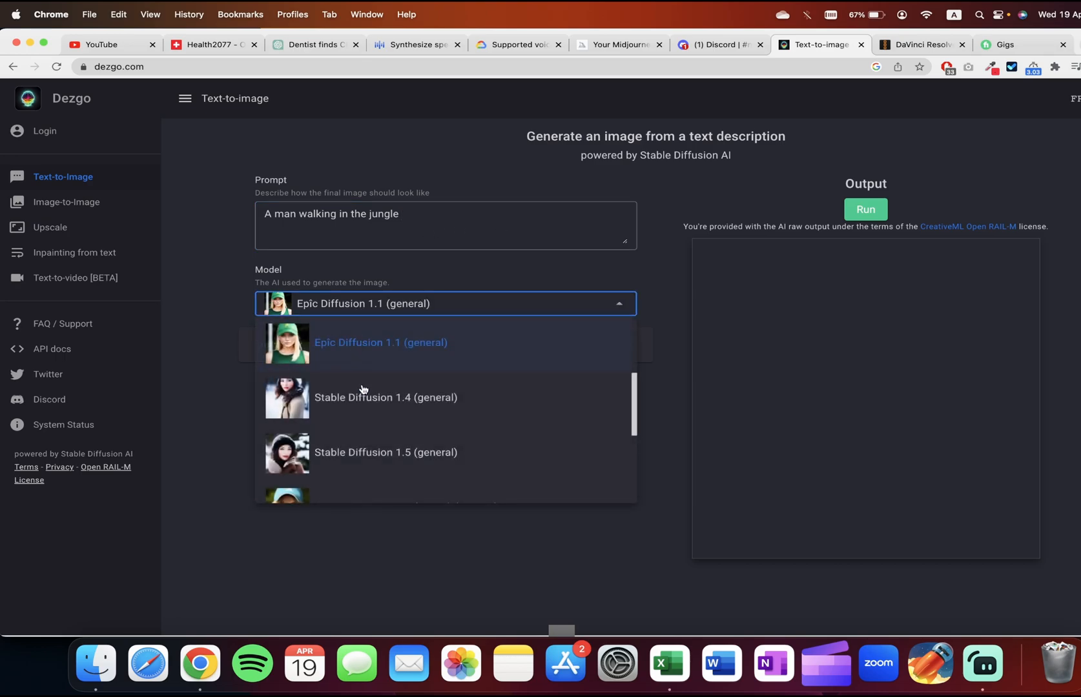
{"action": "scroll", "scroll_direction": "down", "scroll_amount": 3}
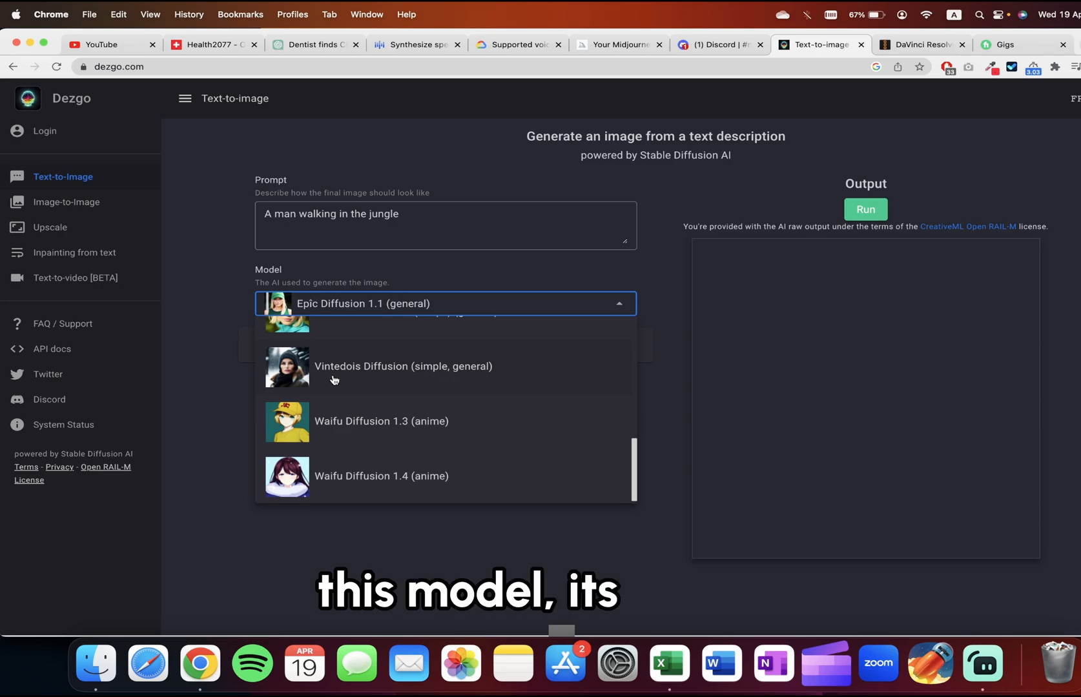
{"action": "mouse_move", "coordinate": [392, 376]}
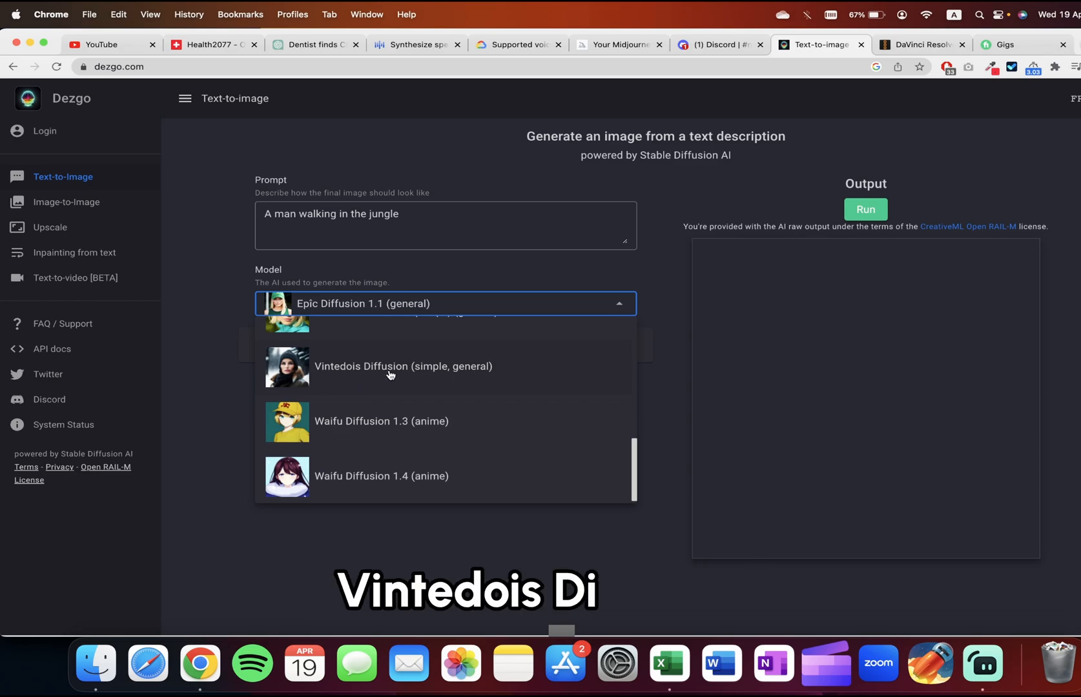
{"action": "left_click", "coordinate": [403, 365]}
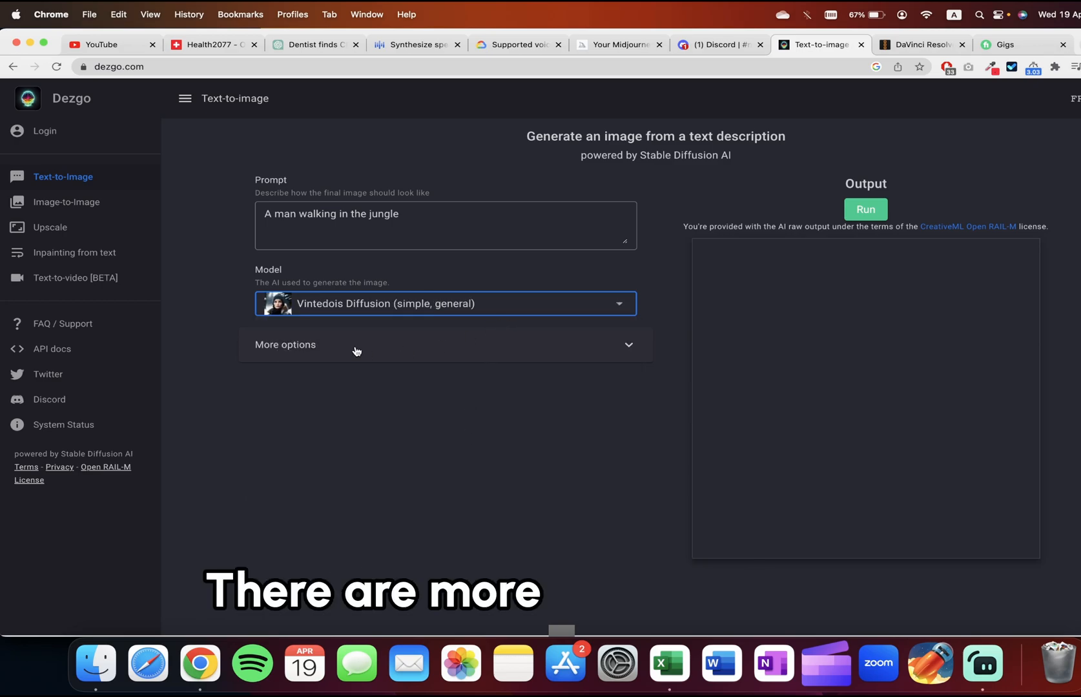
Step: Expand More options, leave resolution, negative prompt, guidance and sampler at defaults, and generate
{"action": "left_click", "coordinate": [285, 344]}
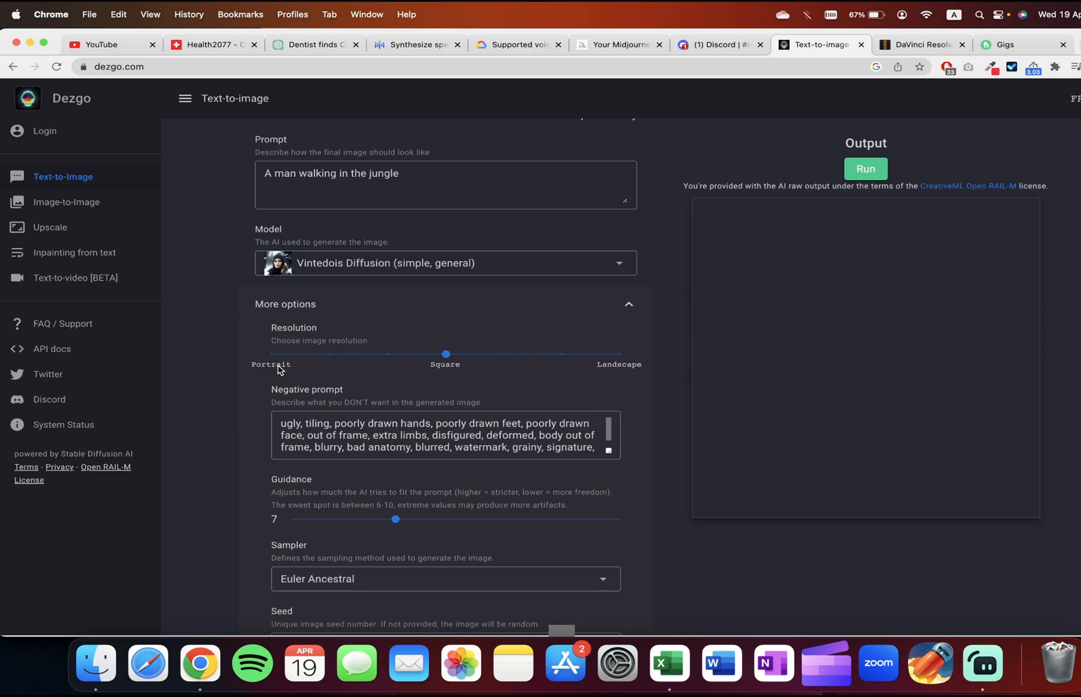
{"action": "mouse_move", "coordinate": [565, 319]}
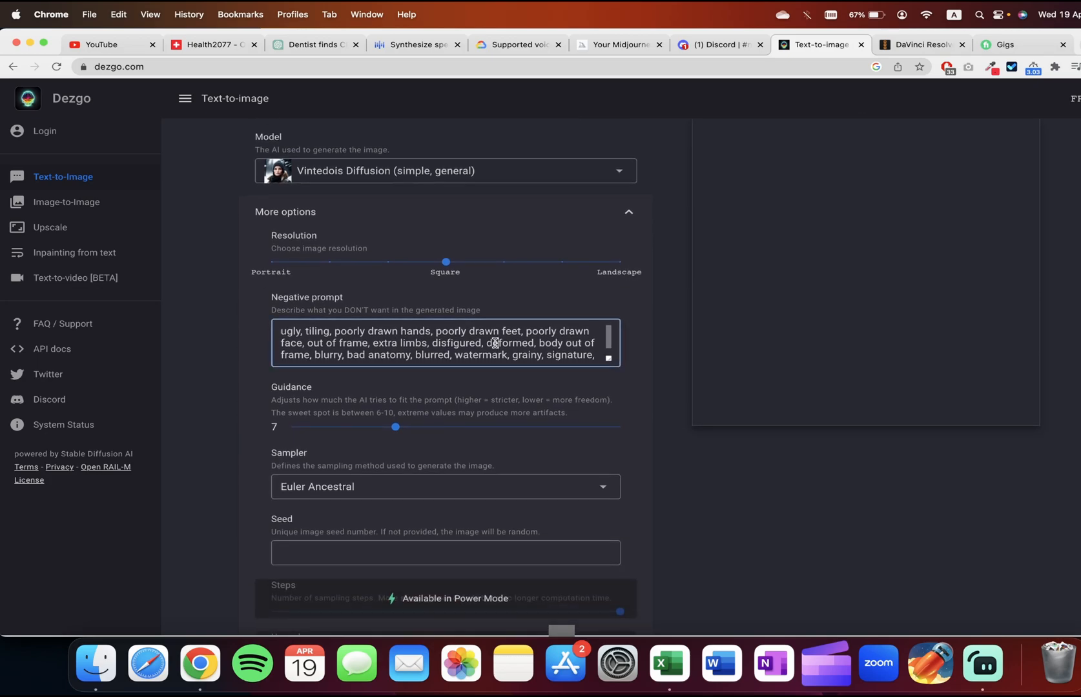
{"action": "left_click", "coordinate": [494, 347]}
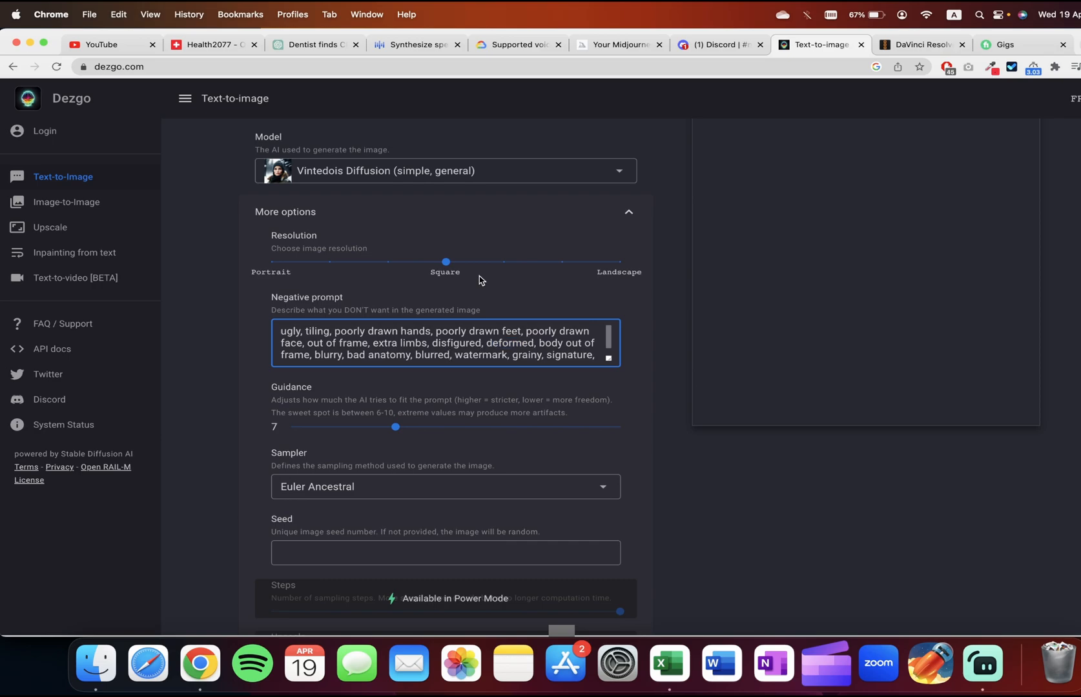
{"action": "left_click", "coordinate": [865, 188]}
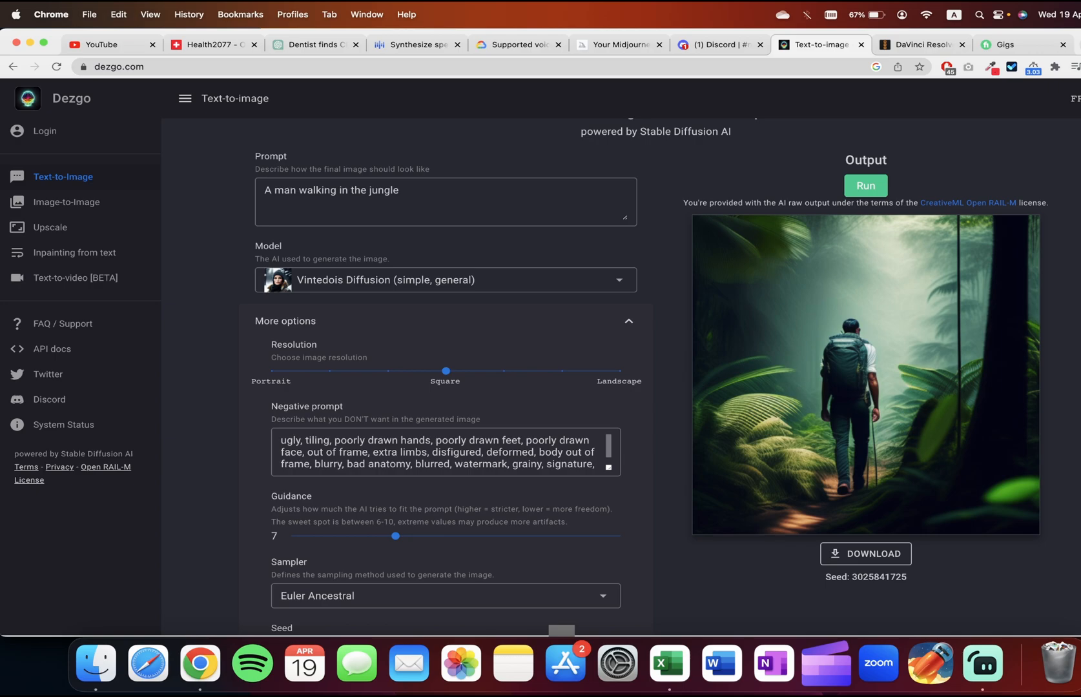
{"action": "mouse_move", "coordinate": [995, 407]}
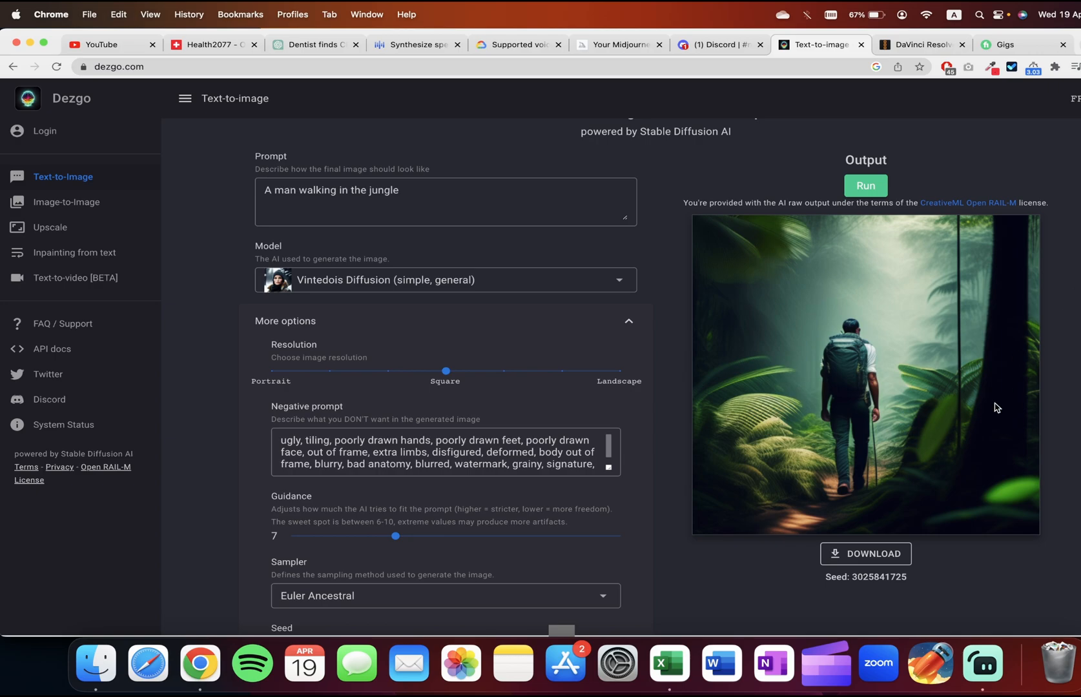
Step: Download the generated jungle image as a PNG and go to the Upscale page
{"action": "left_click", "coordinate": [865, 566]}
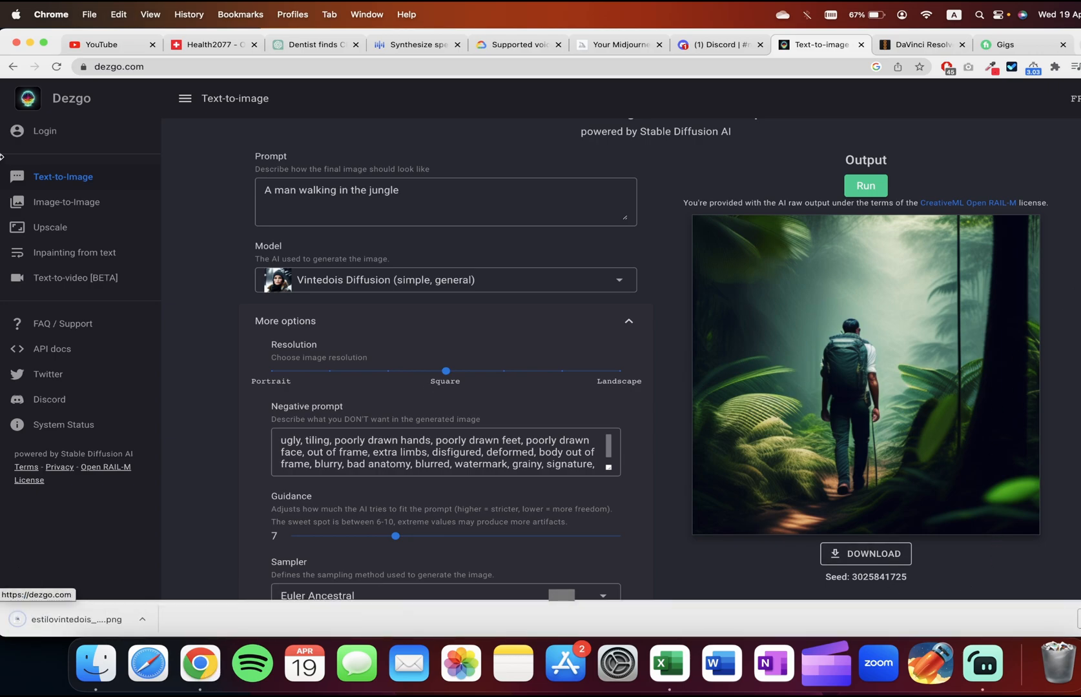
{"action": "left_click", "coordinate": [49, 227]}
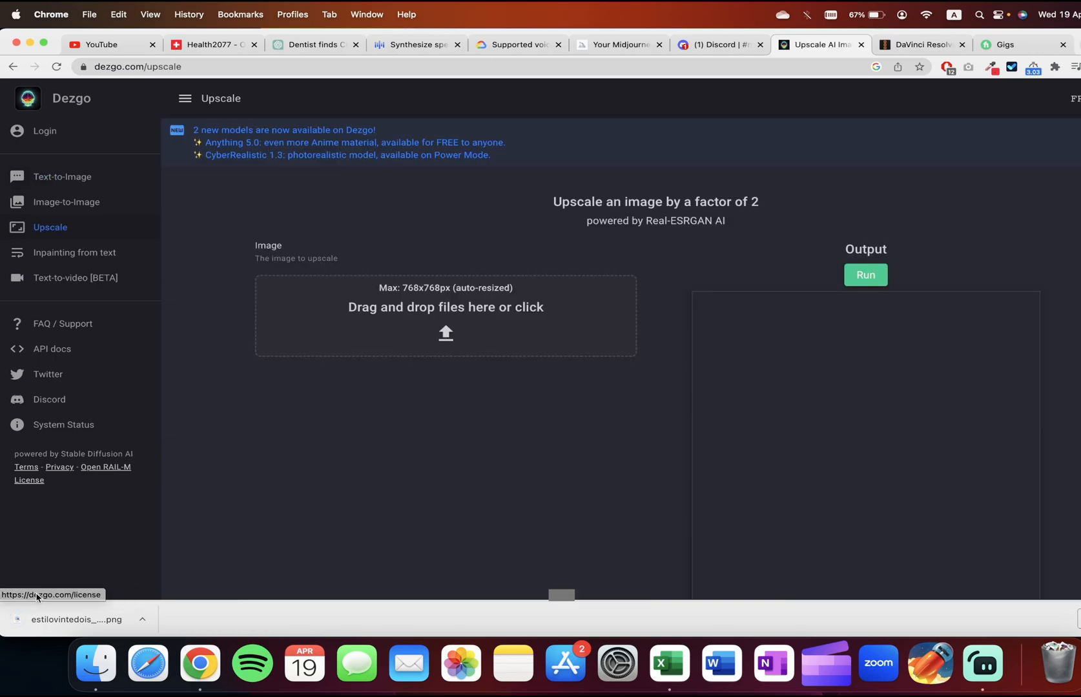
Step: Upscale the downloaded jungle PNG 2x, then return to the Text-to-image page
{"action": "left_click", "coordinate": [865, 275]}
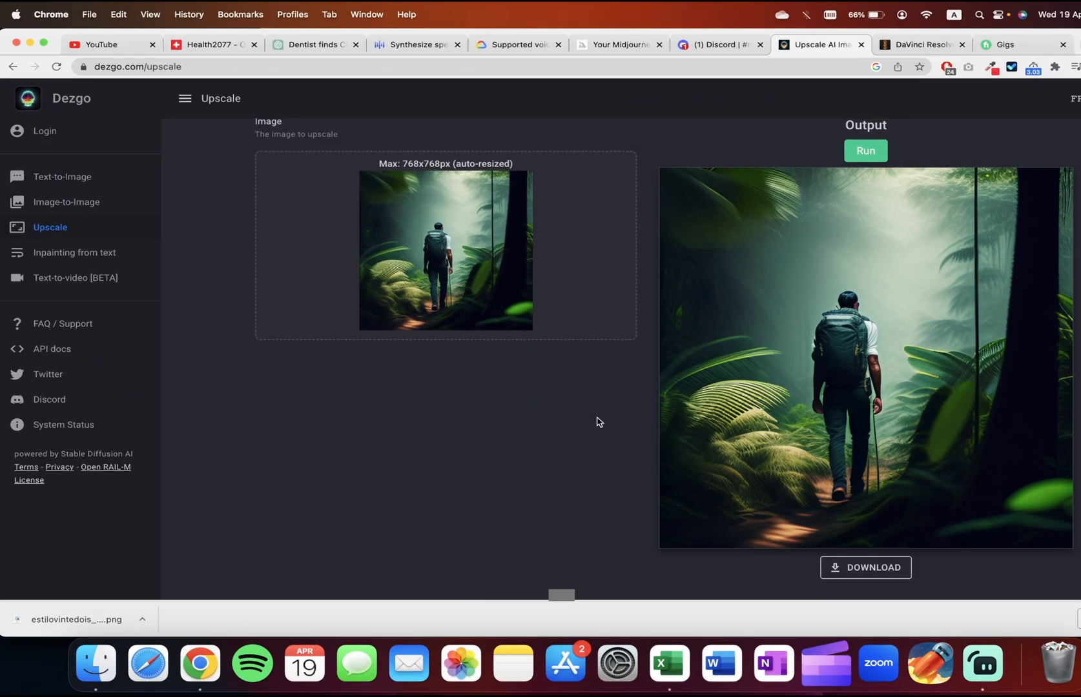
{"action": "mouse_move", "coordinate": [488, 467]}
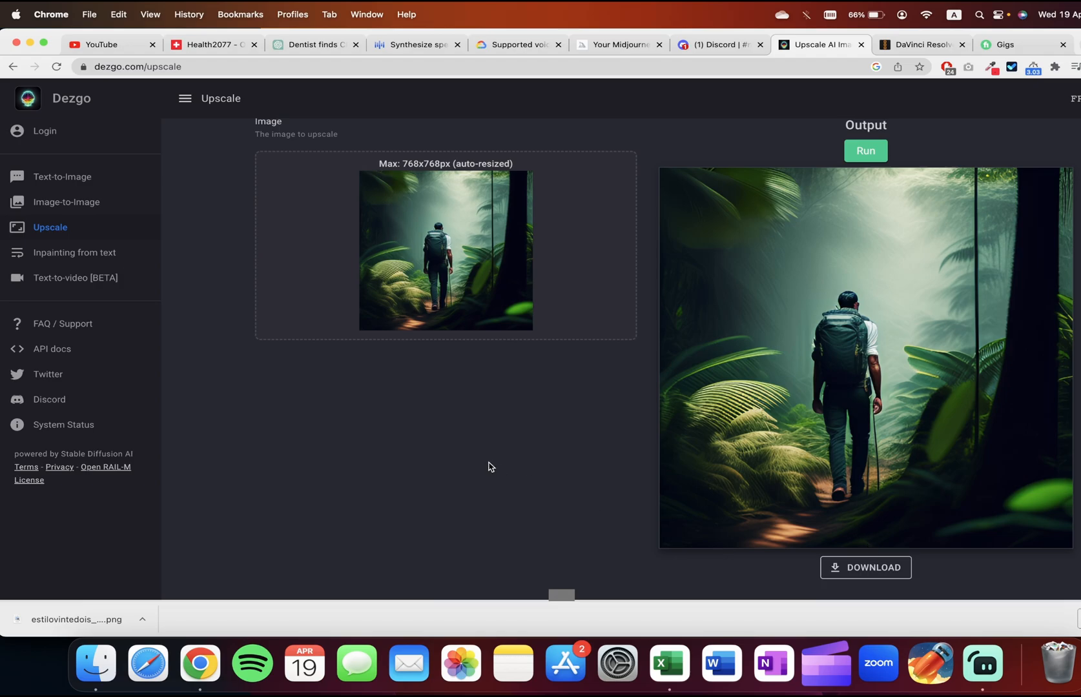
{"action": "left_click", "coordinate": [63, 176]}
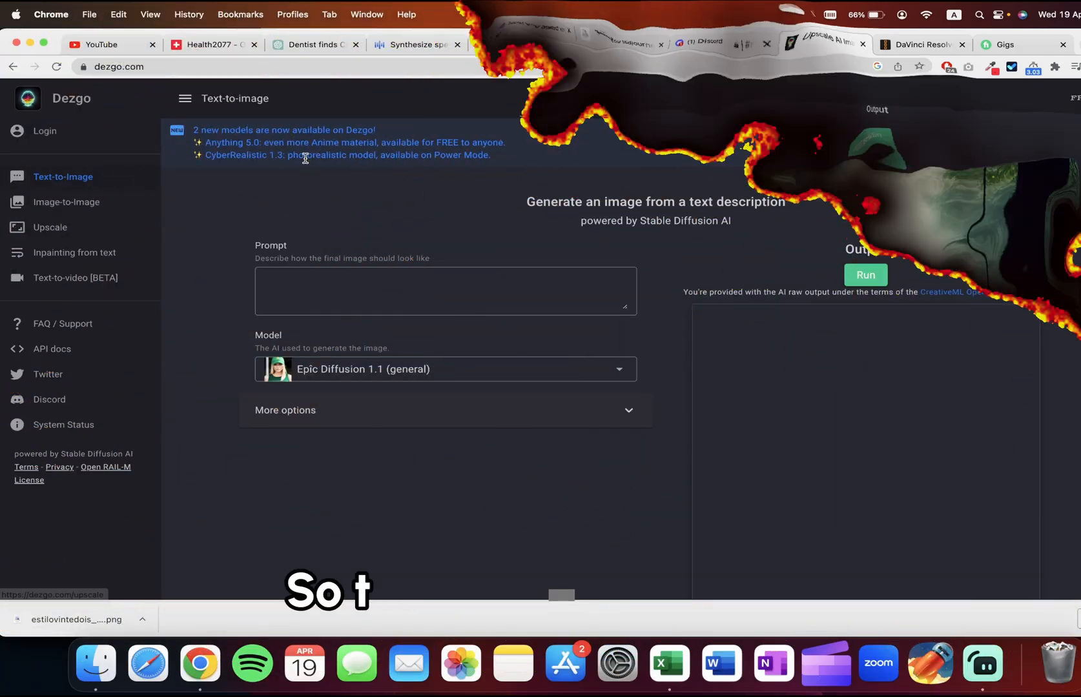